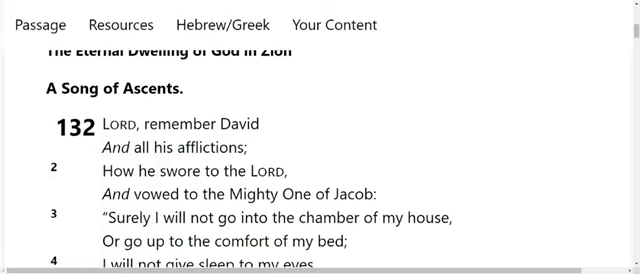
- Scroll down through the opening verses of Psalm 132 while reading aloud
{"action": "scroll", "scroll_direction": "up", "scroll_amount": 3}
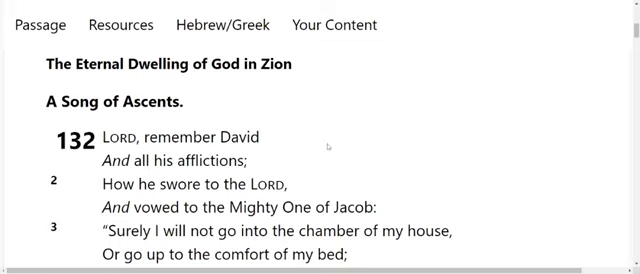
{"action": "scroll", "scroll_direction": "down", "scroll_amount": 3}
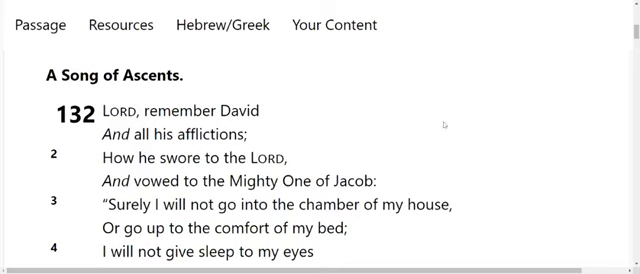
{"action": "scroll", "scroll_direction": "down", "scroll_amount": 3}
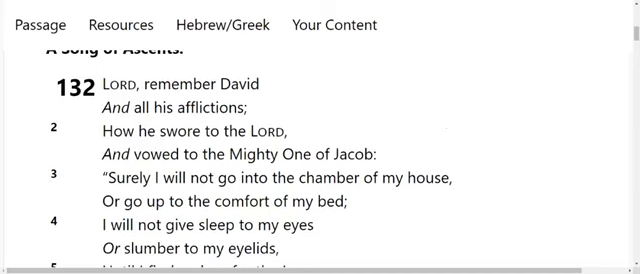
{"action": "scroll", "scroll_direction": "down", "scroll_amount": 3}
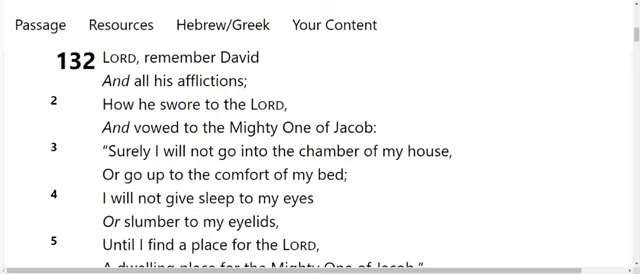
{"action": "scroll", "scroll_direction": "down", "scroll_amount": 3}
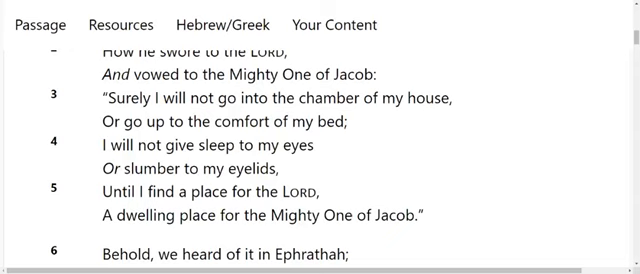
{"action": "scroll", "scroll_direction": "down", "scroll_amount": 3}
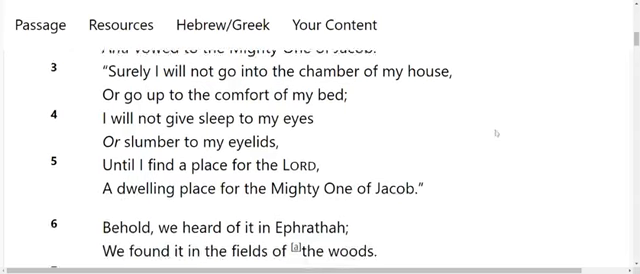
{"action": "scroll", "scroll_direction": "down", "scroll_amount": 3}
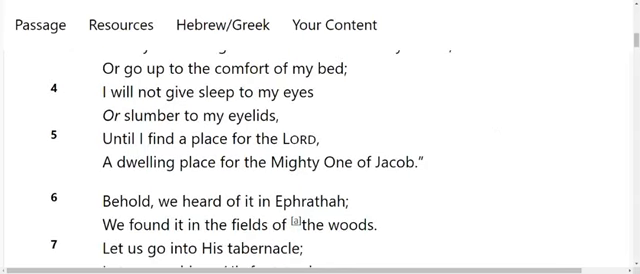
{"action": "scroll", "scroll_direction": "down", "scroll_amount": 3}
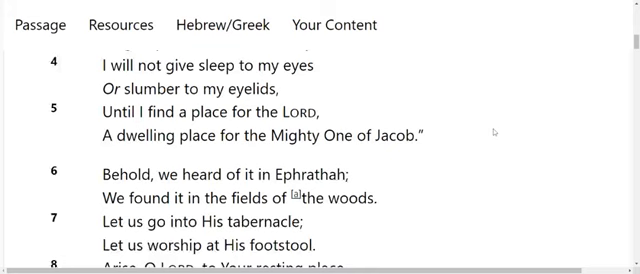
{"action": "scroll", "scroll_direction": "down", "scroll_amount": 3}
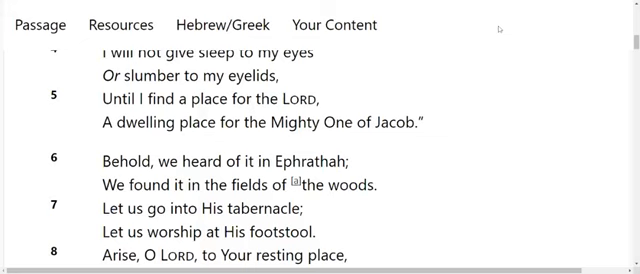
- Continue scrolling until Psalm 132 verses 8–11, the Lord's oath to David, are in view
{"action": "scroll", "scroll_direction": "down", "scroll_amount": 3}
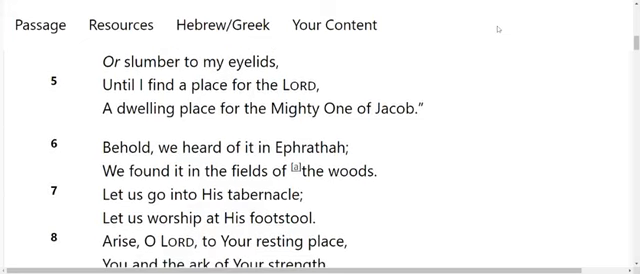
{"action": "scroll", "scroll_direction": "down", "scroll_amount": 3}
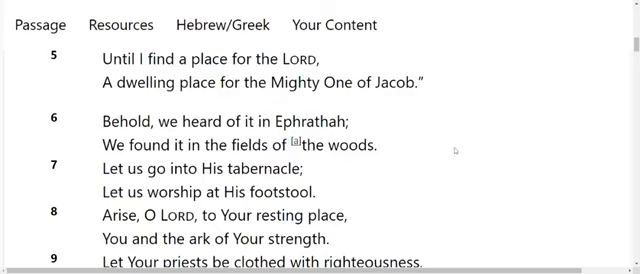
{"action": "scroll", "scroll_direction": "down", "scroll_amount": 3}
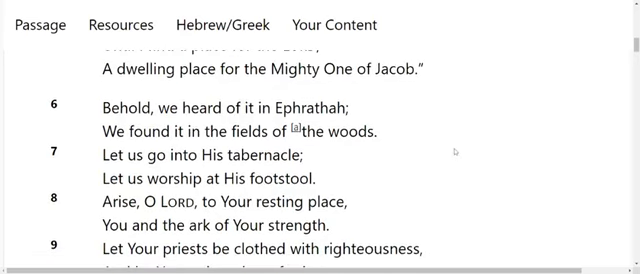
{"action": "scroll", "scroll_direction": "down", "scroll_amount": 3}
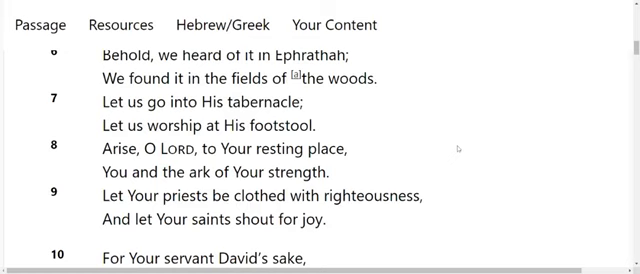
{"action": "scroll", "scroll_direction": "down", "scroll_amount": 3}
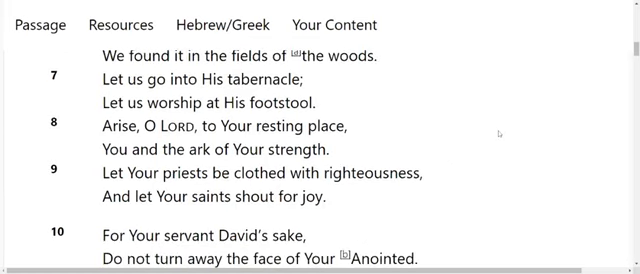
{"action": "scroll", "scroll_direction": "down", "scroll_amount": 3}
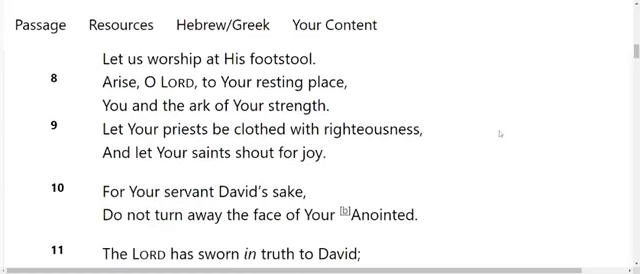
{"action": "scroll", "scroll_direction": "down", "scroll_amount": 3}
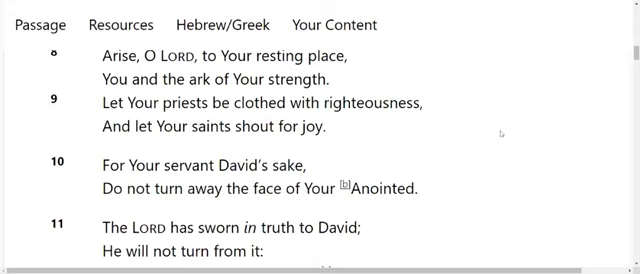
- Scroll through Psalm 132:16–18 until the 'Blessed Unity of the People of God' heading appears
{"action": "scroll", "scroll_direction": "down", "scroll_amount": 3}
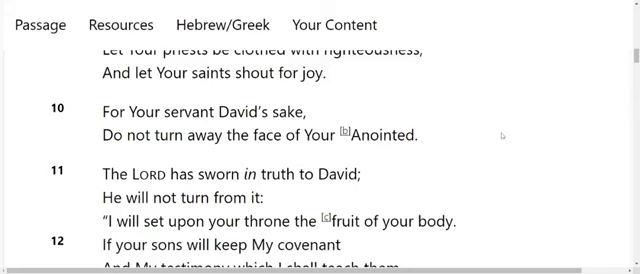
{"action": "scroll", "scroll_direction": "down", "scroll_amount": 3}
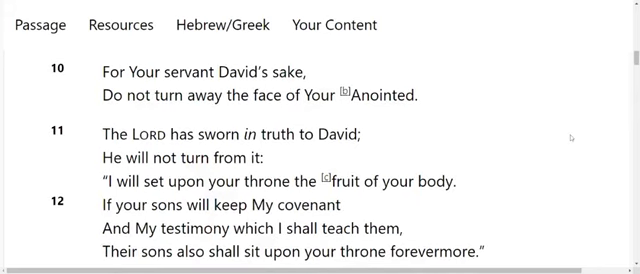
{"action": "scroll", "scroll_direction": "down", "scroll_amount": 3}
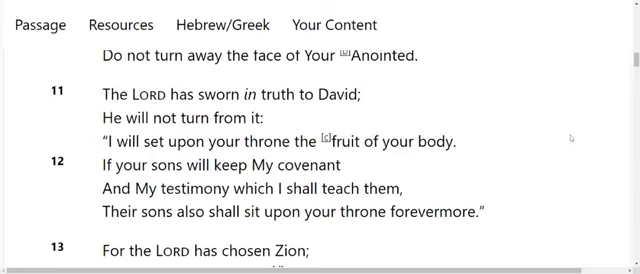
{"action": "scroll", "scroll_direction": "down", "scroll_amount": 3}
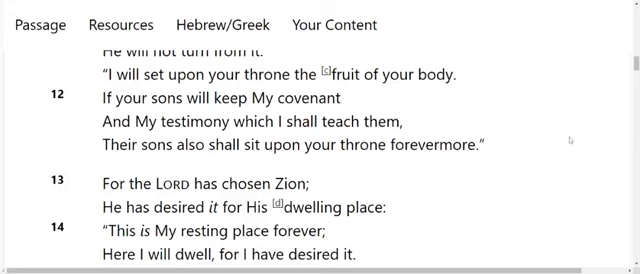
{"action": "scroll", "scroll_direction": "down", "scroll_amount": 3}
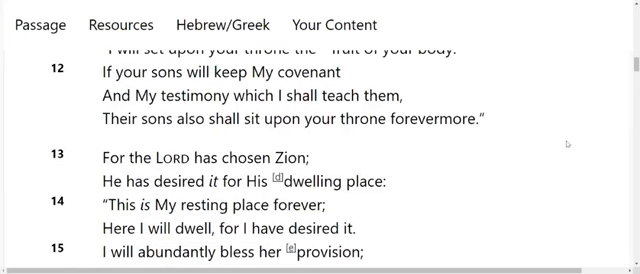
{"action": "scroll", "scroll_direction": "down", "scroll_amount": 3}
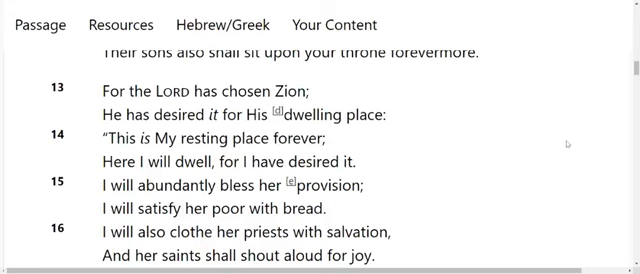
{"action": "scroll", "scroll_direction": "down", "scroll_amount": 3}
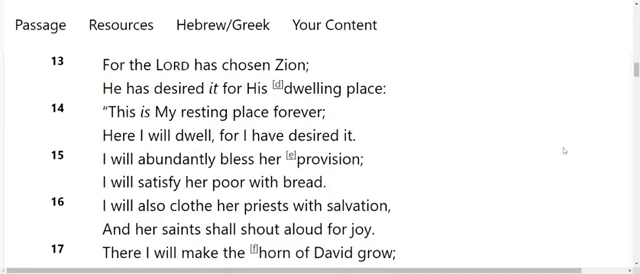
{"action": "scroll", "scroll_direction": "down", "scroll_amount": 3}
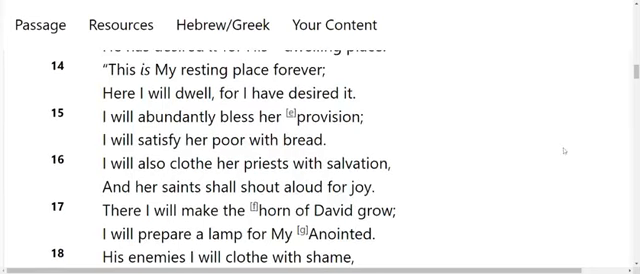
{"action": "scroll", "scroll_direction": "down", "scroll_amount": 3}
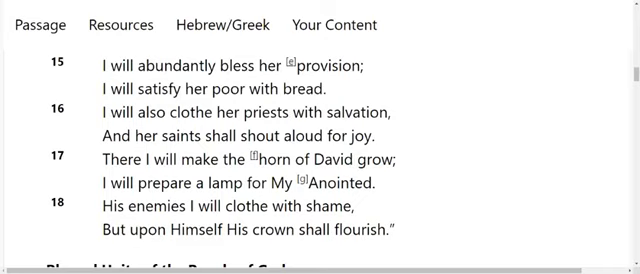
{"action": "mouse_move", "coordinate": [536, 136]}
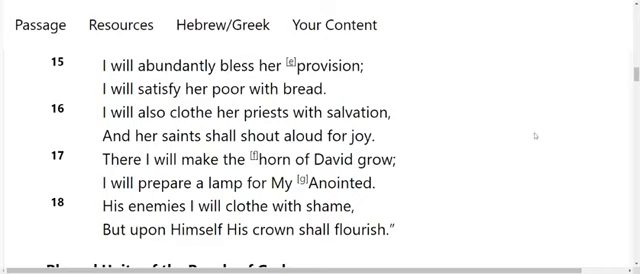
{"action": "scroll", "scroll_direction": "down", "scroll_amount": 3}
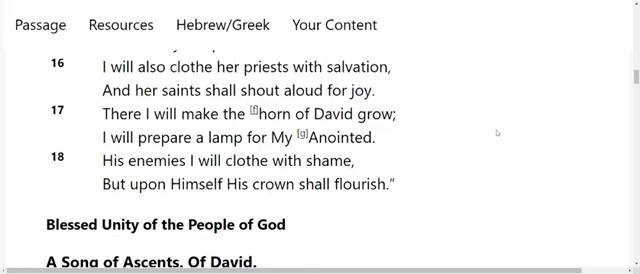
- Scroll through Psalm 133 verses 1–3, ending at 'Life forevermore' and the next heading
{"action": "scroll", "scroll_direction": "down", "scroll_amount": 3}
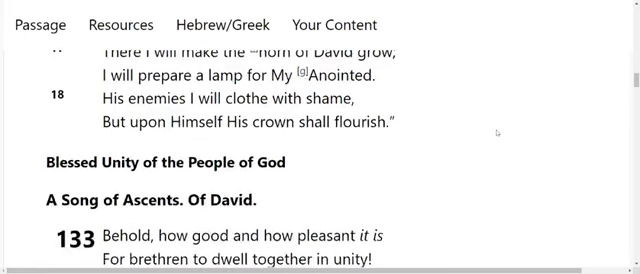
{"action": "scroll", "scroll_direction": "down", "scroll_amount": 3}
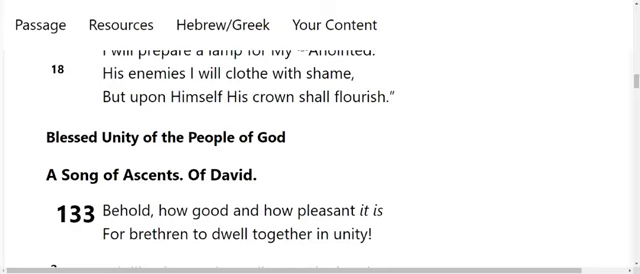
{"action": "scroll", "scroll_direction": "down", "scroll_amount": 3}
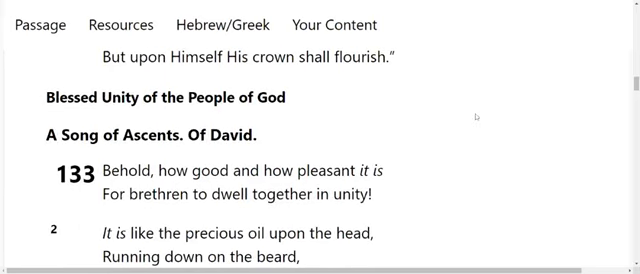
{"action": "scroll", "scroll_direction": "down", "scroll_amount": 3}
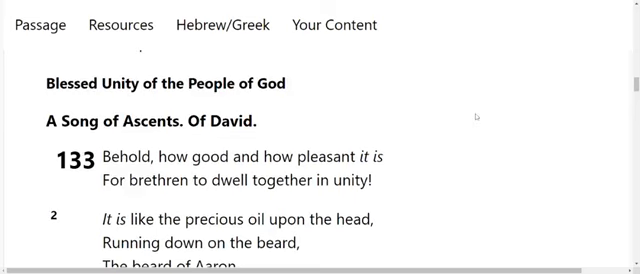
{"action": "scroll", "scroll_direction": "down", "scroll_amount": 3}
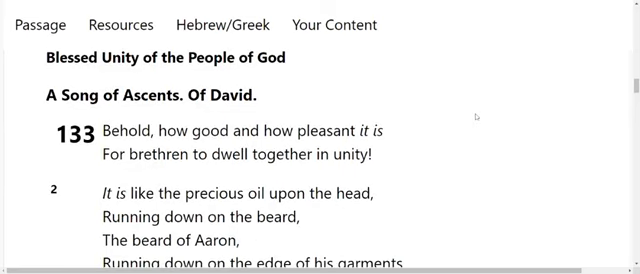
{"action": "scroll", "scroll_direction": "down", "scroll_amount": 3}
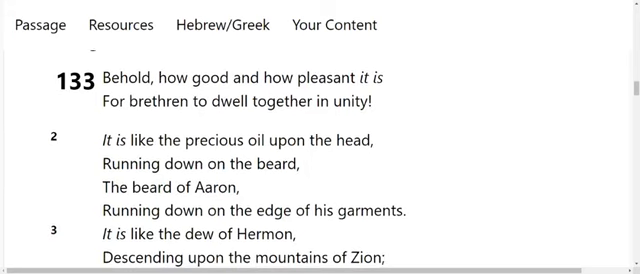
{"action": "scroll", "scroll_direction": "down", "scroll_amount": 3}
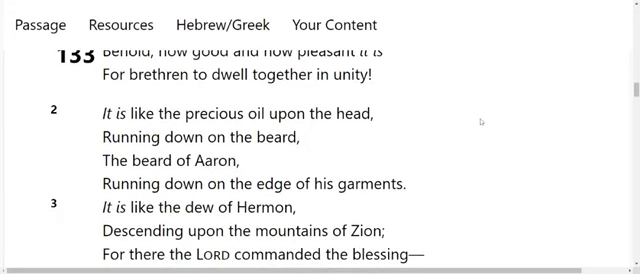
{"action": "scroll", "scroll_direction": "down", "scroll_amount": 3}
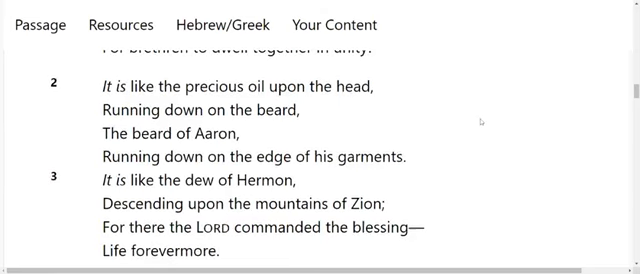
{"action": "scroll", "scroll_direction": "down", "scroll_amount": 3}
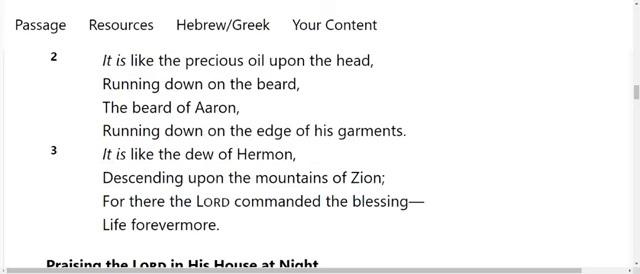
{"action": "scroll", "scroll_direction": "down", "scroll_amount": 3}
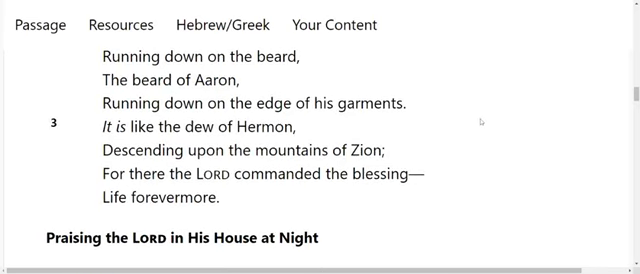
- Scroll through Psalm 134 to its last verse so the Footnotes section appears
{"action": "scroll", "scroll_direction": "down", "scroll_amount": 3}
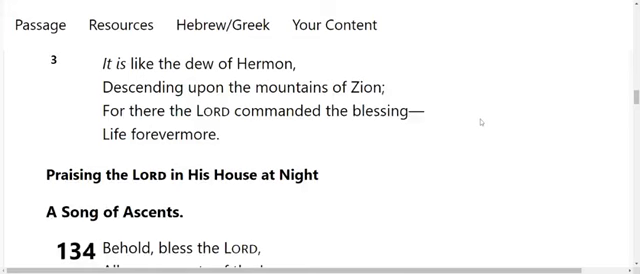
{"action": "scroll", "scroll_direction": "down", "scroll_amount": 3}
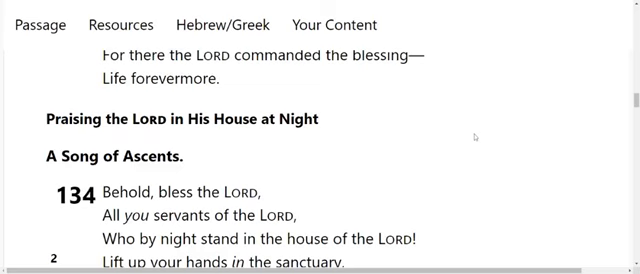
{"action": "scroll", "scroll_direction": "down", "scroll_amount": 3}
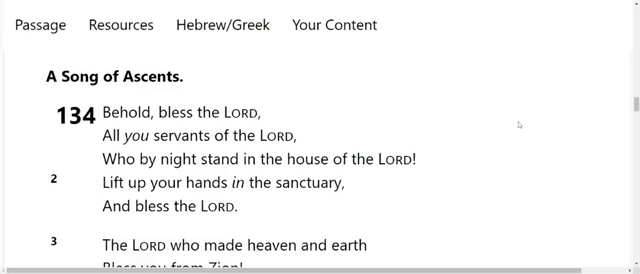
{"action": "mouse_move", "coordinate": [520, 124]}
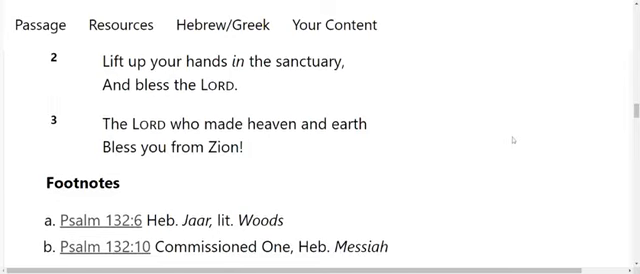
{"action": "scroll", "scroll_direction": "down", "scroll_amount": 3}
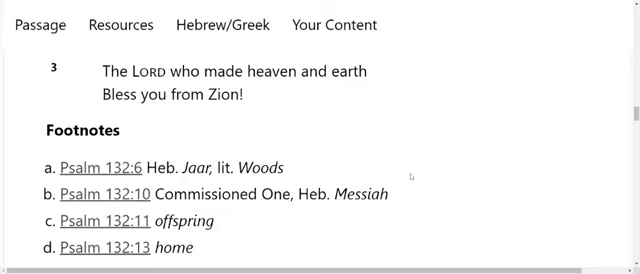
- Scroll around the Footnotes section to position the Psalm 132 notes a–g for copying
{"action": "scroll", "scroll_direction": "down", "scroll_amount": 3}
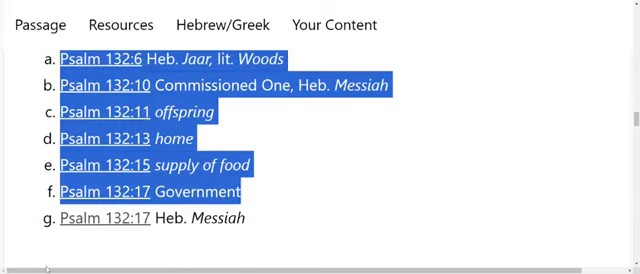
{"action": "scroll", "scroll_direction": "down", "scroll_amount": 3}
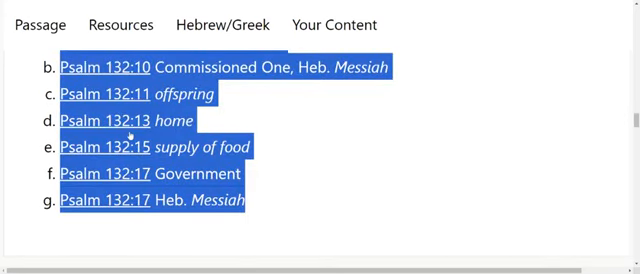
{"action": "scroll", "scroll_direction": "up", "scroll_amount": 3}
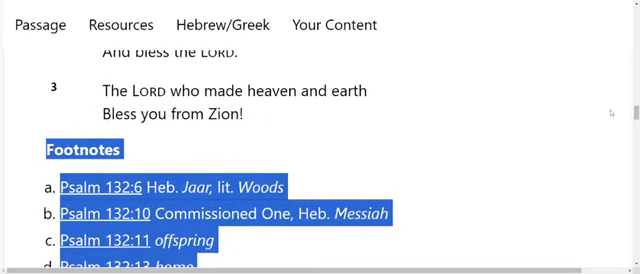
{"action": "scroll", "scroll_direction": "down", "scroll_amount": 3}
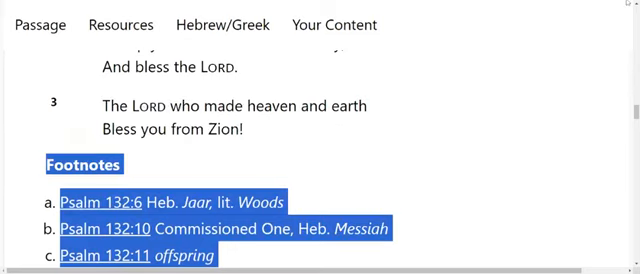
{"action": "scroll", "scroll_direction": "up", "scroll_amount": 3}
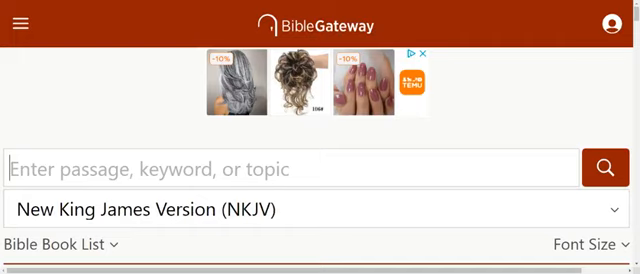
- Enter '1 Corinthians 11:17-34' in the search box via autocomplete, keeping NKJV selected
{"action": "type", "text": "1 Cori"}
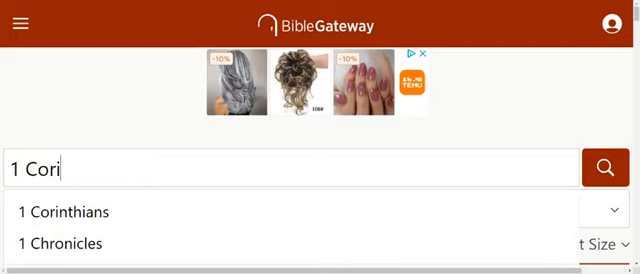
{"action": "left_click", "coordinate": [64, 212]}
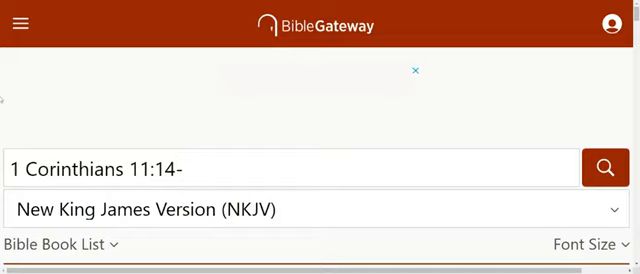
{"action": "mouse_move", "coordinate": [190, 6]}
{"action": "type", "text": "7-3"}
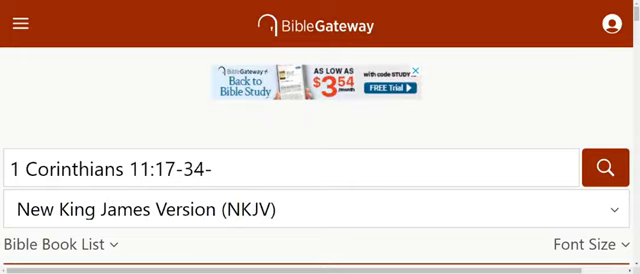
{"action": "key", "text": "Backspace"}
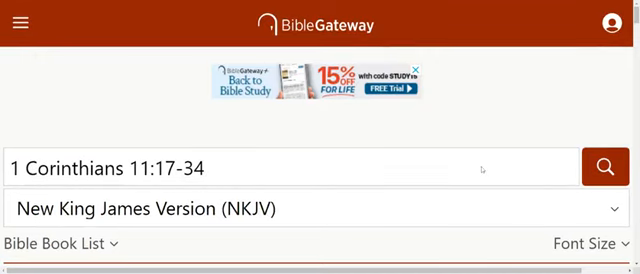
- Scroll through 'Conduct at the Lord's Supper' in 1 Corinthians 11 until verse 22 is visible
{"action": "scroll", "scroll_direction": "down", "scroll_amount": 3}
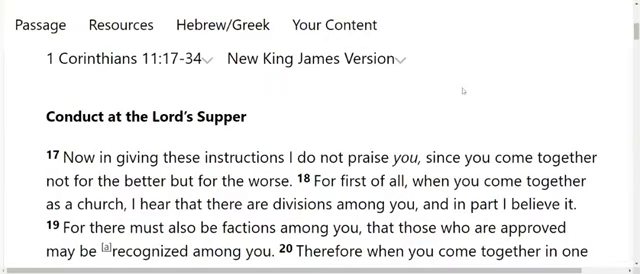
{"action": "mouse_move", "coordinate": [462, 68]}
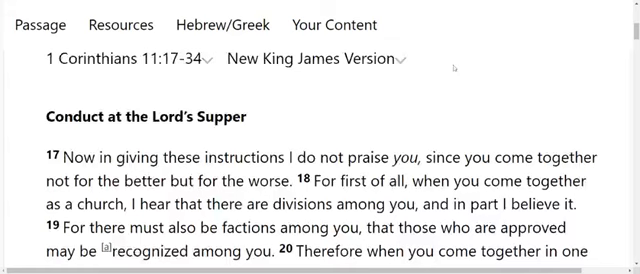
{"action": "scroll", "scroll_direction": "down", "scroll_amount": 3}
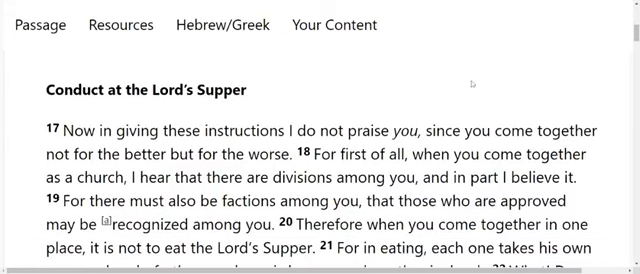
{"action": "scroll", "scroll_direction": "down", "scroll_amount": 3}
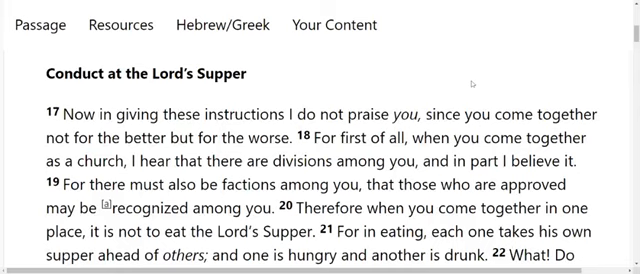
{"action": "scroll", "scroll_direction": "down", "scroll_amount": 3}
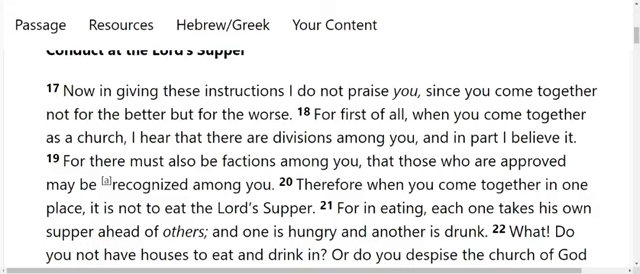
{"action": "scroll", "scroll_direction": "down", "scroll_amount": 3}
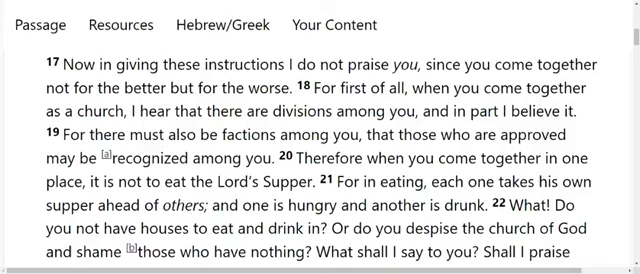
{"action": "scroll", "scroll_direction": "down", "scroll_amount": 3}
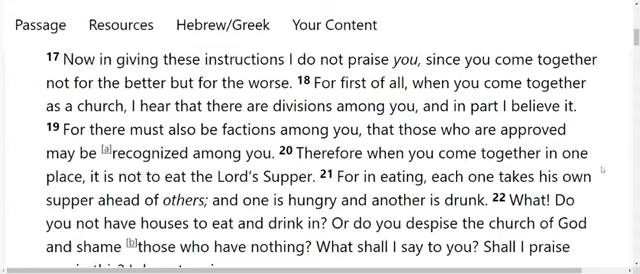
{"action": "scroll", "scroll_direction": "down", "scroll_amount": 3}
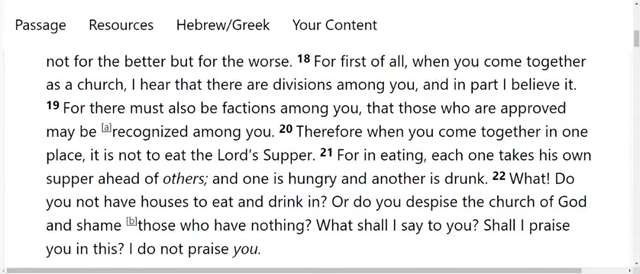
{"action": "mouse_move", "coordinate": [500, 188]}
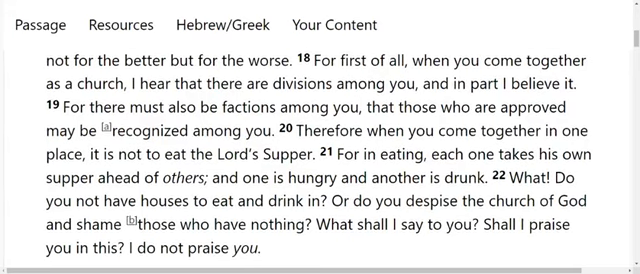
- Scroll to the 'Institution of the Lord's Supper' heading and read verses 23–26, 'till He comes'
{"action": "scroll", "scroll_direction": "down", "scroll_amount": 3}
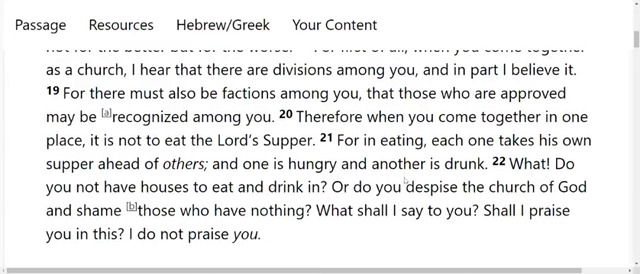
{"action": "scroll", "scroll_direction": "down", "scroll_amount": 3}
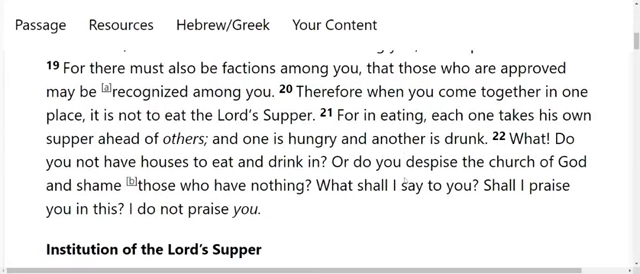
{"action": "scroll", "scroll_direction": "down", "scroll_amount": 3}
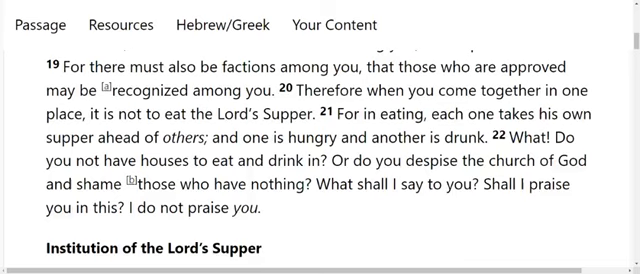
{"action": "scroll", "scroll_direction": "down", "scroll_amount": 3}
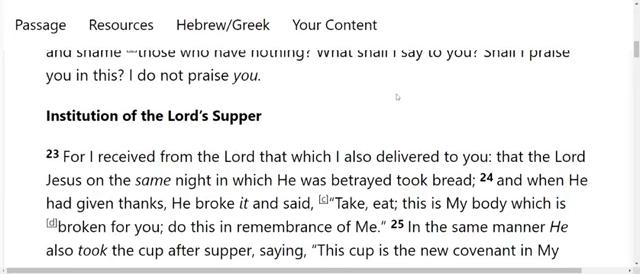
{"action": "scroll", "scroll_direction": "down", "scroll_amount": 3}
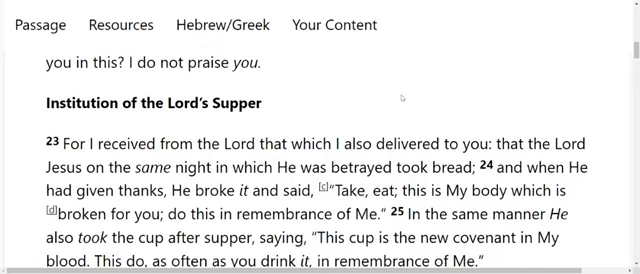
{"action": "scroll", "scroll_direction": "down", "scroll_amount": 3}
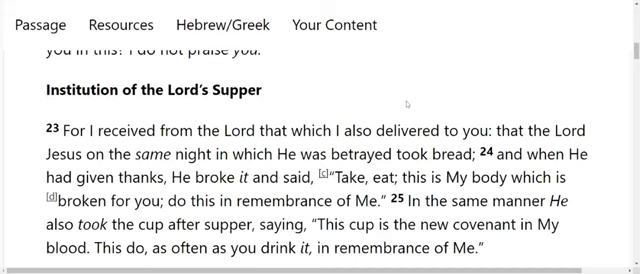
{"action": "scroll", "scroll_direction": "down", "scroll_amount": 3}
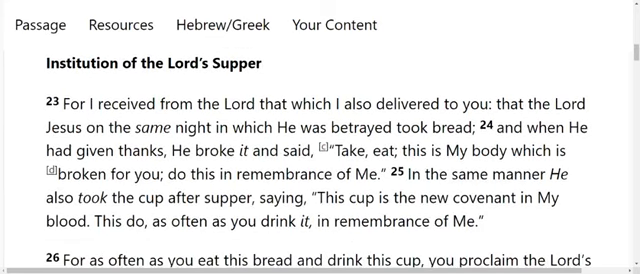
{"action": "scroll", "scroll_direction": "down", "scroll_amount": 3}
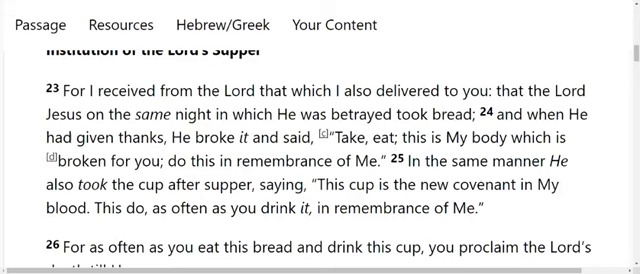
{"action": "scroll", "scroll_direction": "down", "scroll_amount": 3}
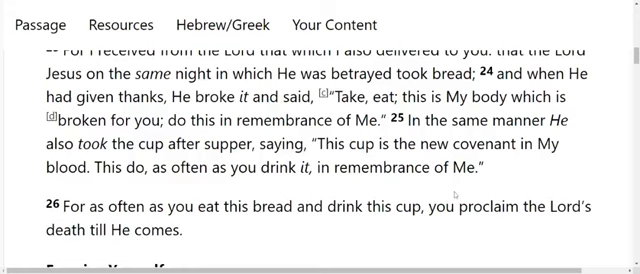
- Scroll down into the 'Examine Yourself' section of 1 Corinthians 11
{"action": "scroll", "scroll_direction": "down", "scroll_amount": 3}
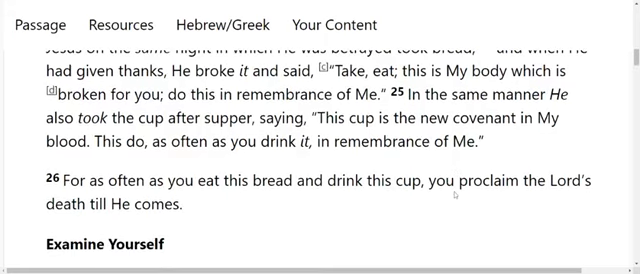
{"action": "scroll", "scroll_direction": "down", "scroll_amount": 3}
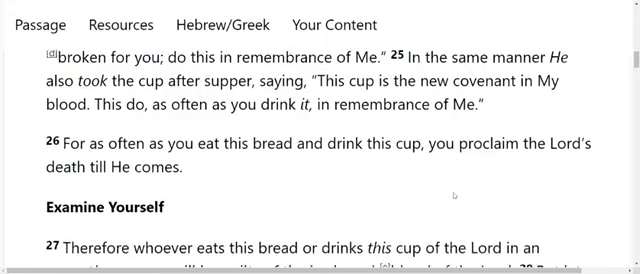
{"action": "scroll", "scroll_direction": "down", "scroll_amount": 3}
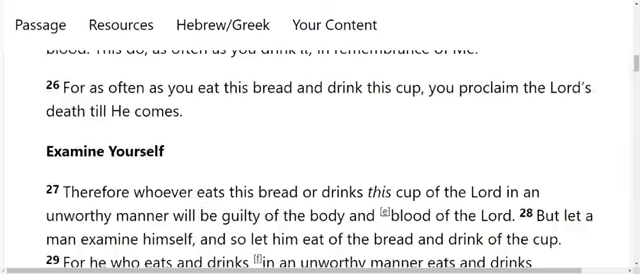
{"action": "scroll", "scroll_direction": "down", "scroll_amount": 3}
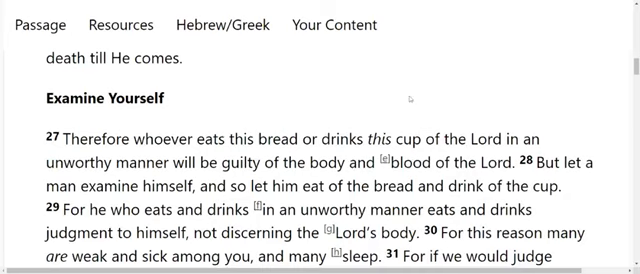
{"action": "mouse_move", "coordinate": [414, 98]}
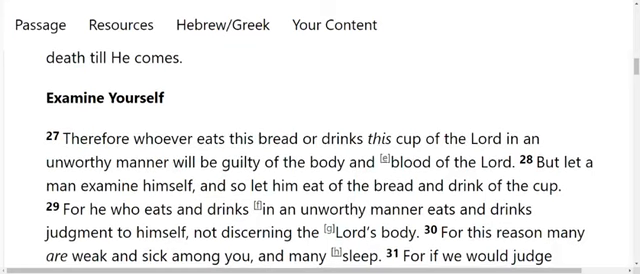
{"action": "scroll", "scroll_direction": "down", "scroll_amount": 3}
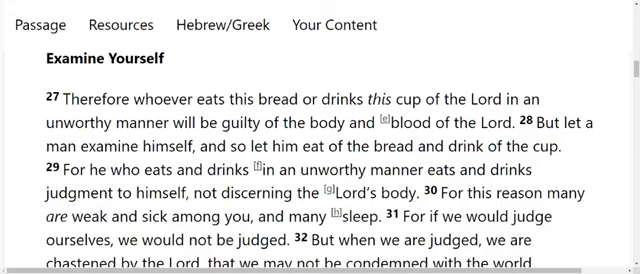
{"action": "scroll", "scroll_direction": "down", "scroll_amount": 3}
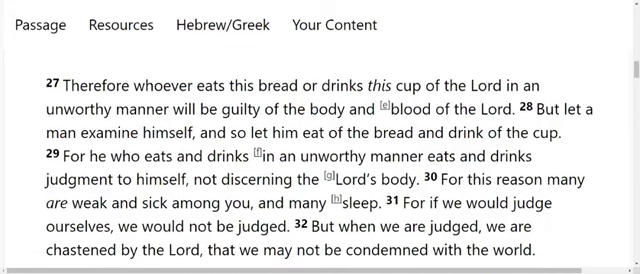
- Continue scrolling to the closing verses 33–34, 'The rest I will set in order when I come'
{"action": "scroll", "scroll_direction": "down", "scroll_amount": 3}
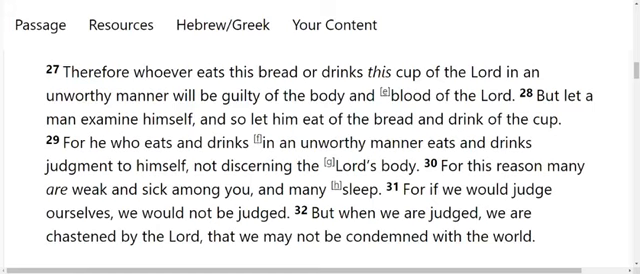
{"action": "scroll", "scroll_direction": "down", "scroll_amount": 3}
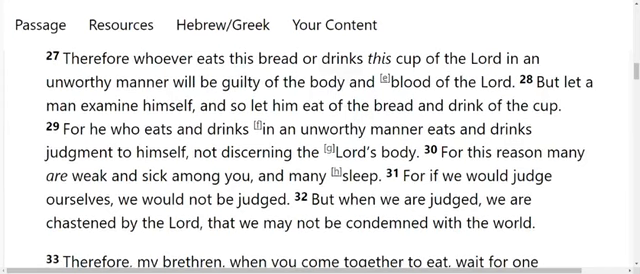
{"action": "scroll", "scroll_direction": "down", "scroll_amount": 3}
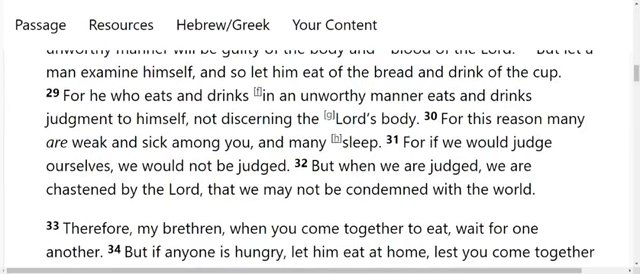
{"action": "scroll", "scroll_direction": "down", "scroll_amount": 3}
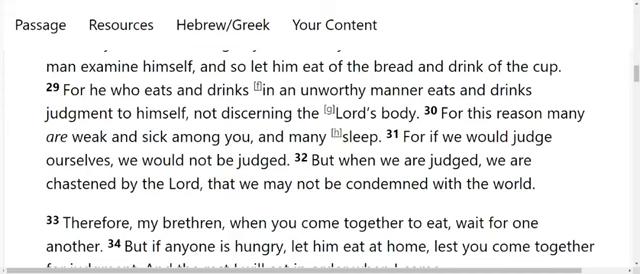
{"action": "scroll", "scroll_direction": "down", "scroll_amount": 3}
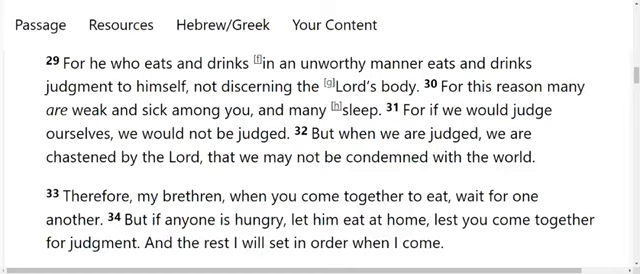
{"action": "mouse_move", "coordinate": [448, 170]}
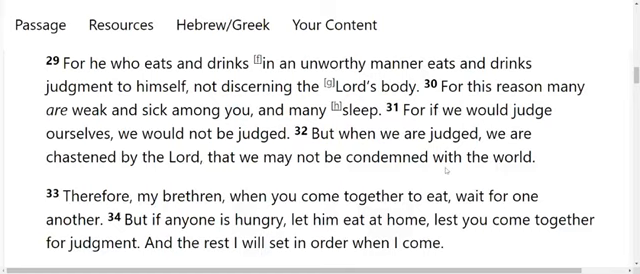